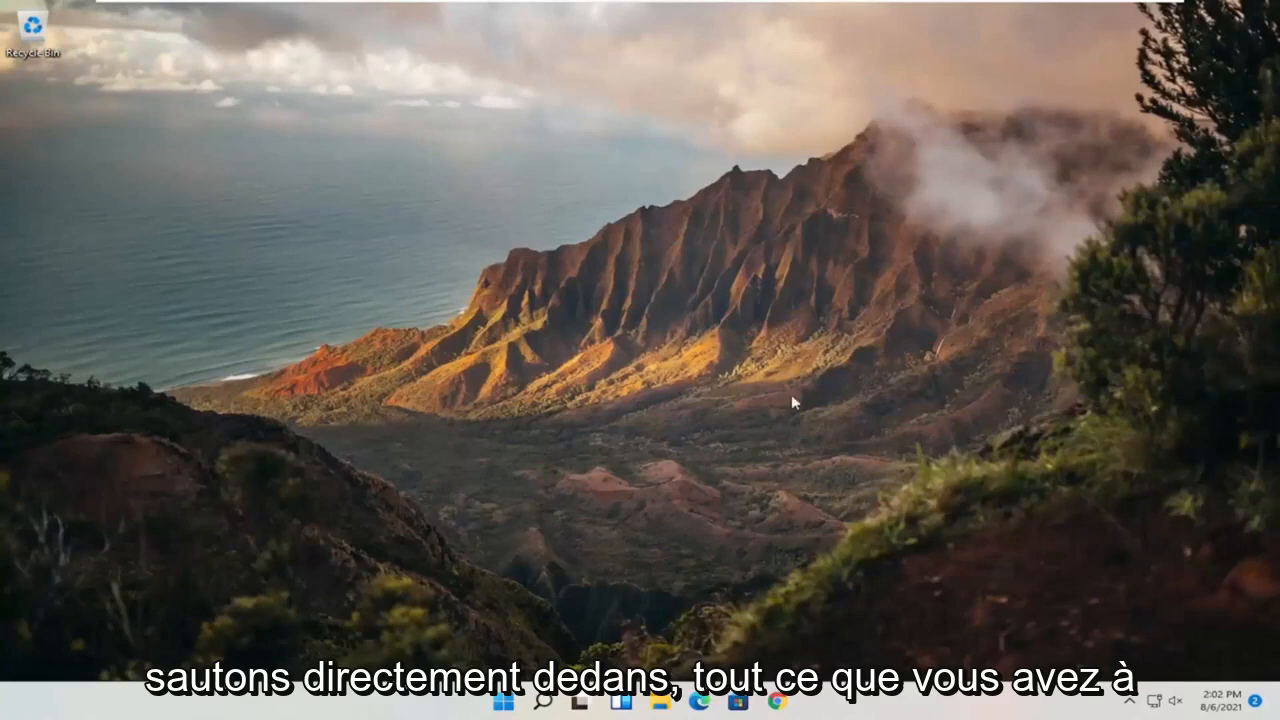
Launch the Windows Settings app from the desktop.
left_click(544, 700)
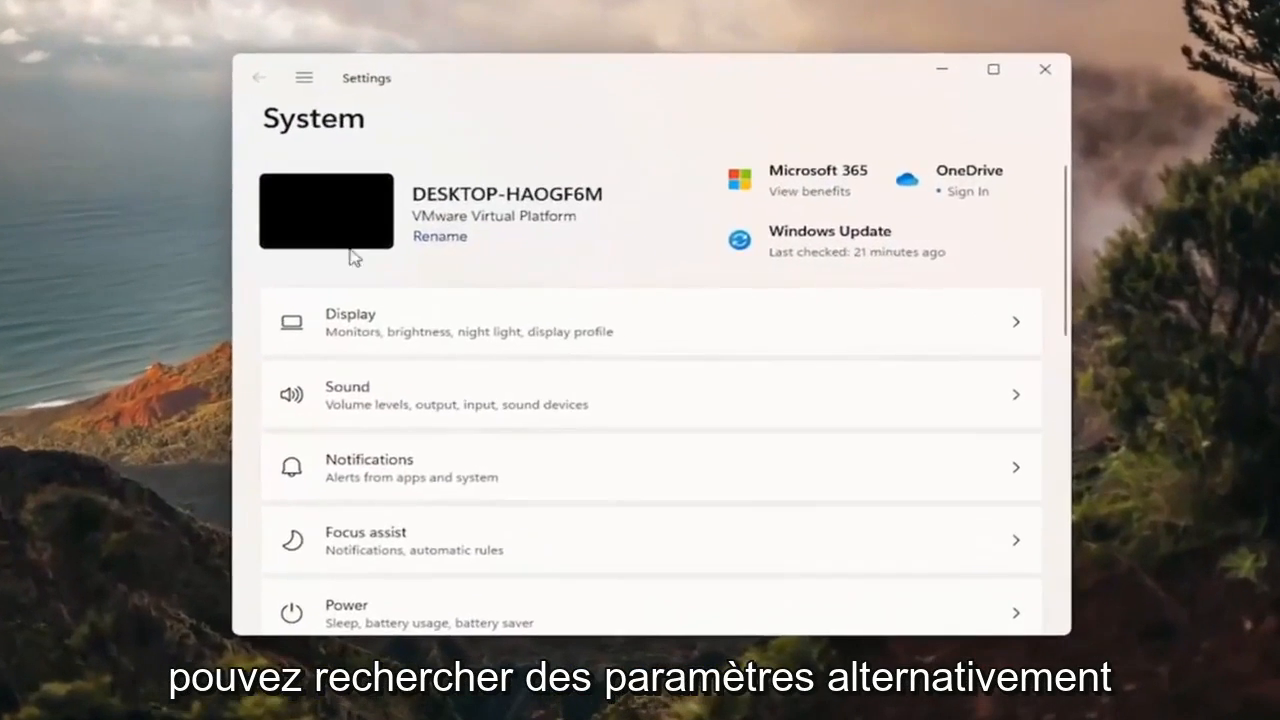
Go to the Apps category from the Settings navigation menu.
left_click(304, 78)
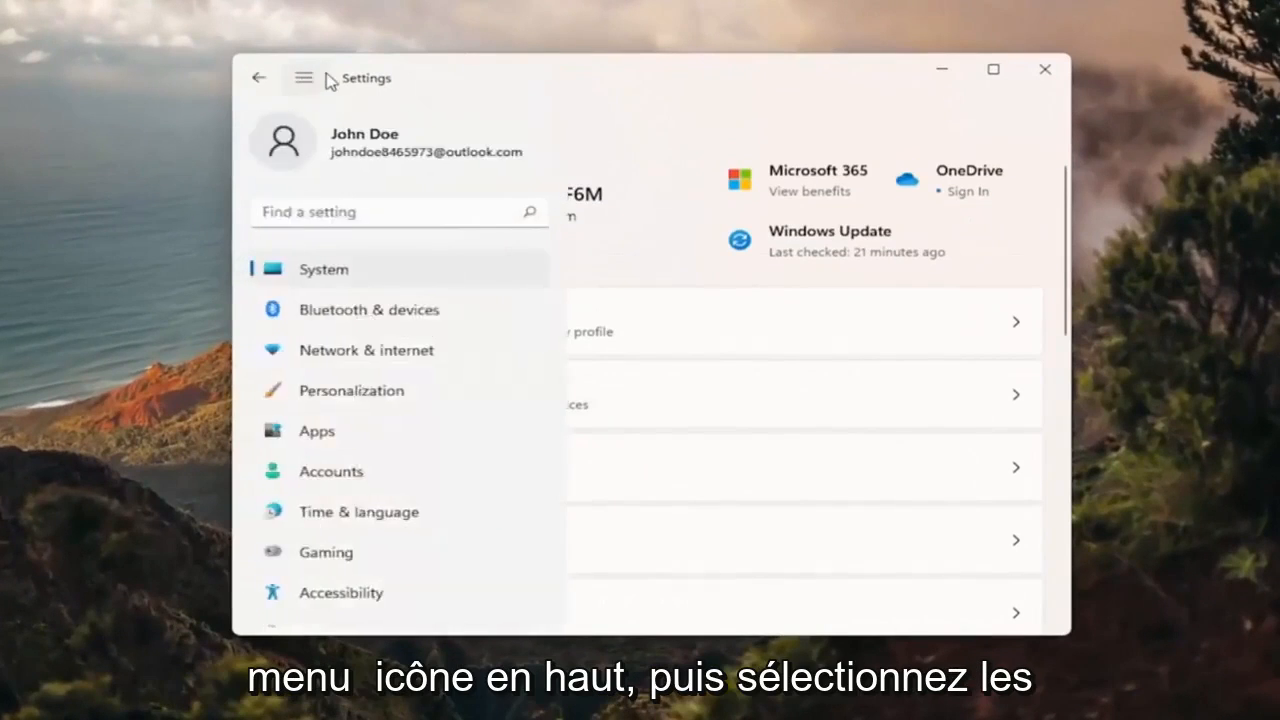
mouse_move(316, 432)
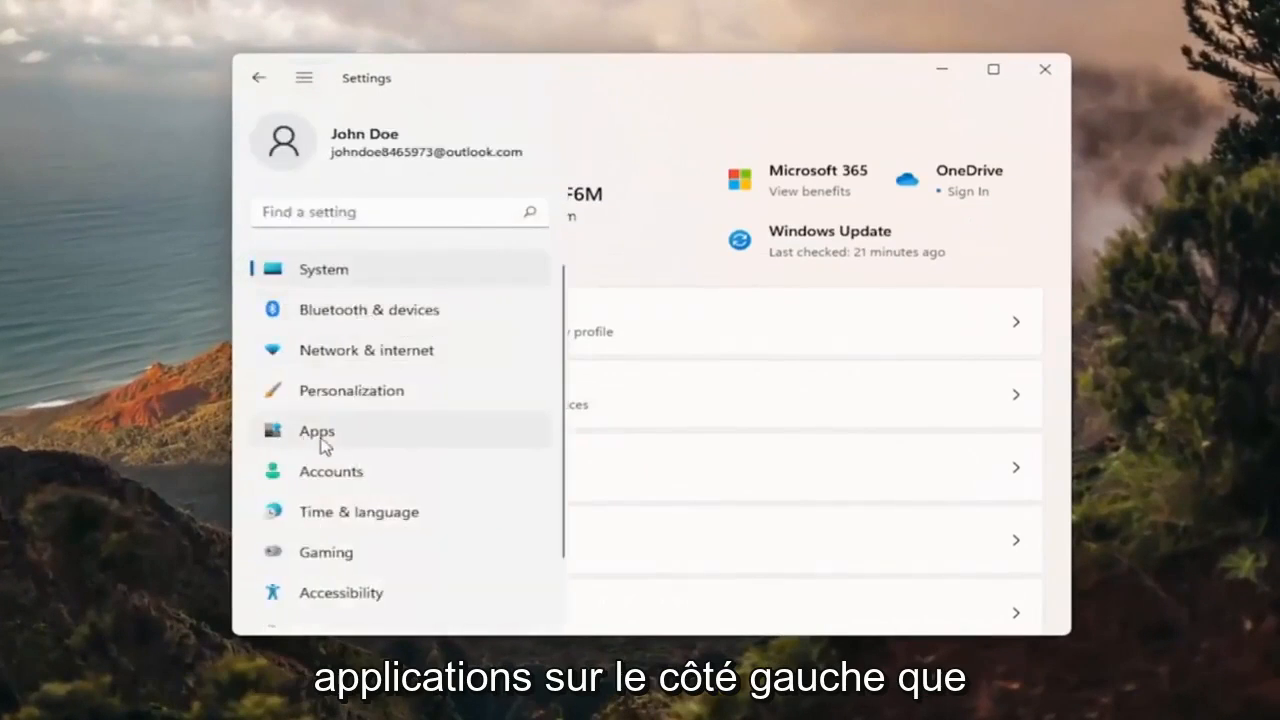
left_click(316, 432)
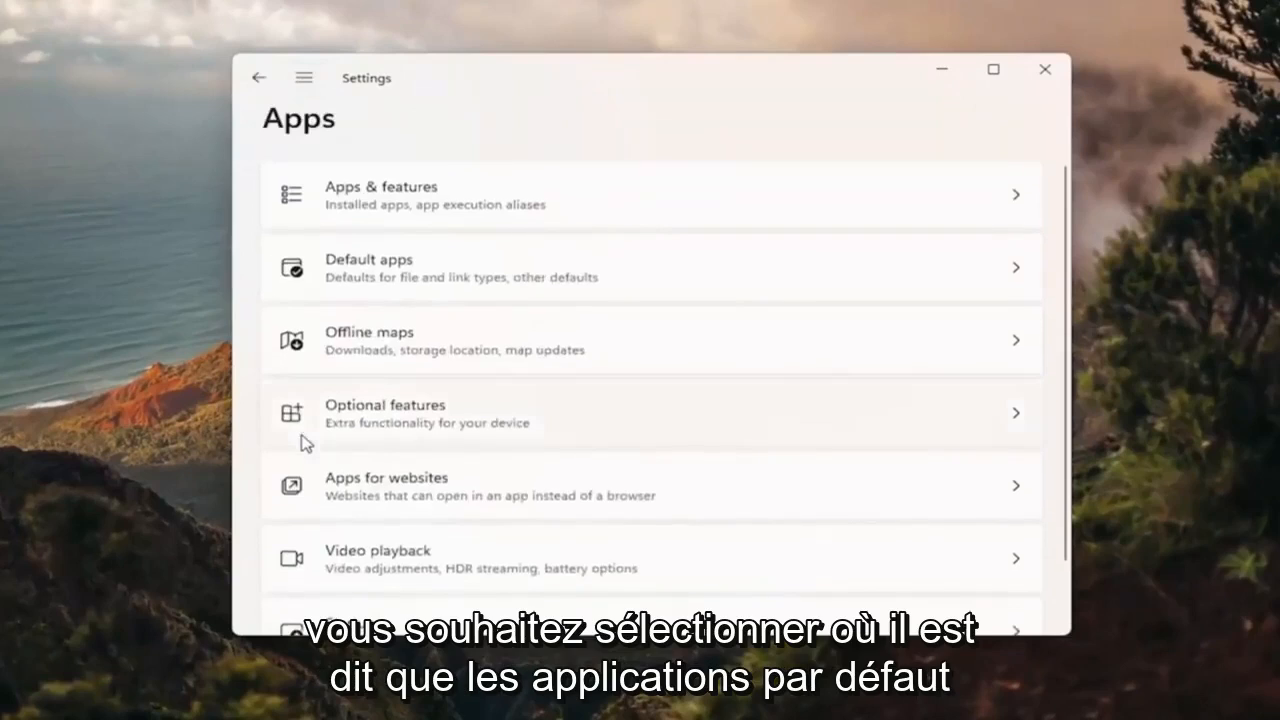
mouse_move(310, 410)
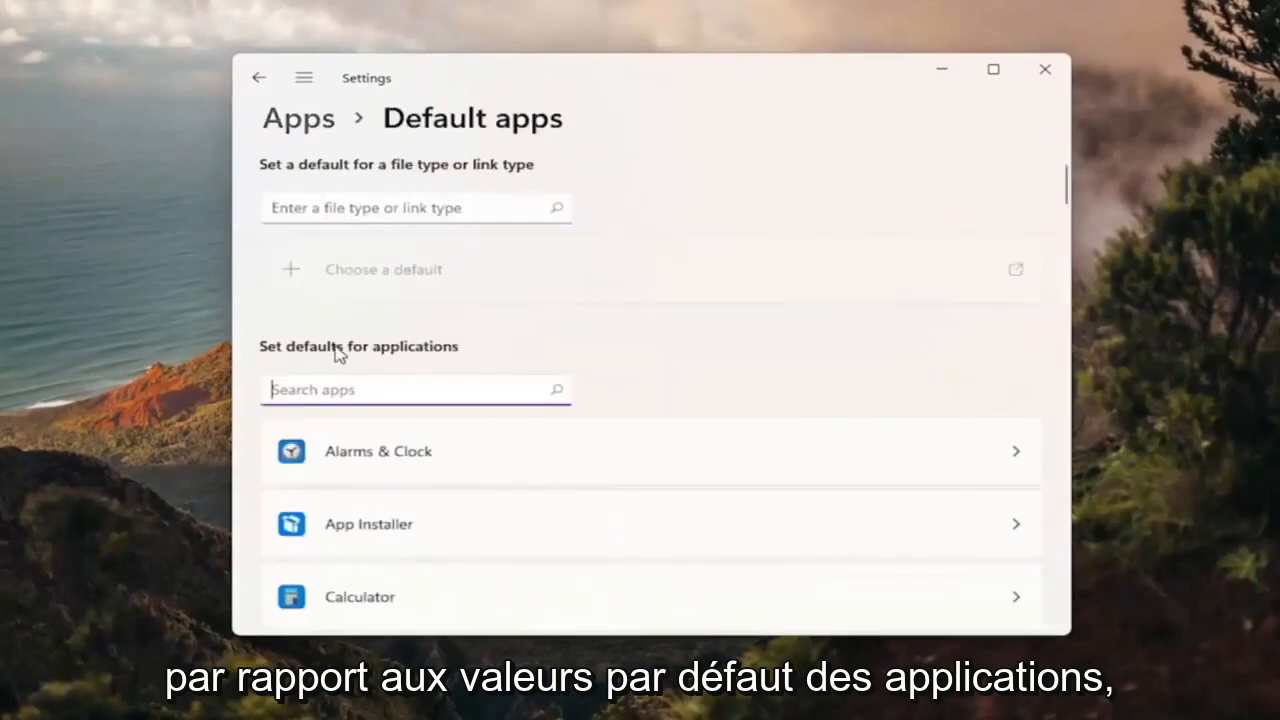
type("chrom")
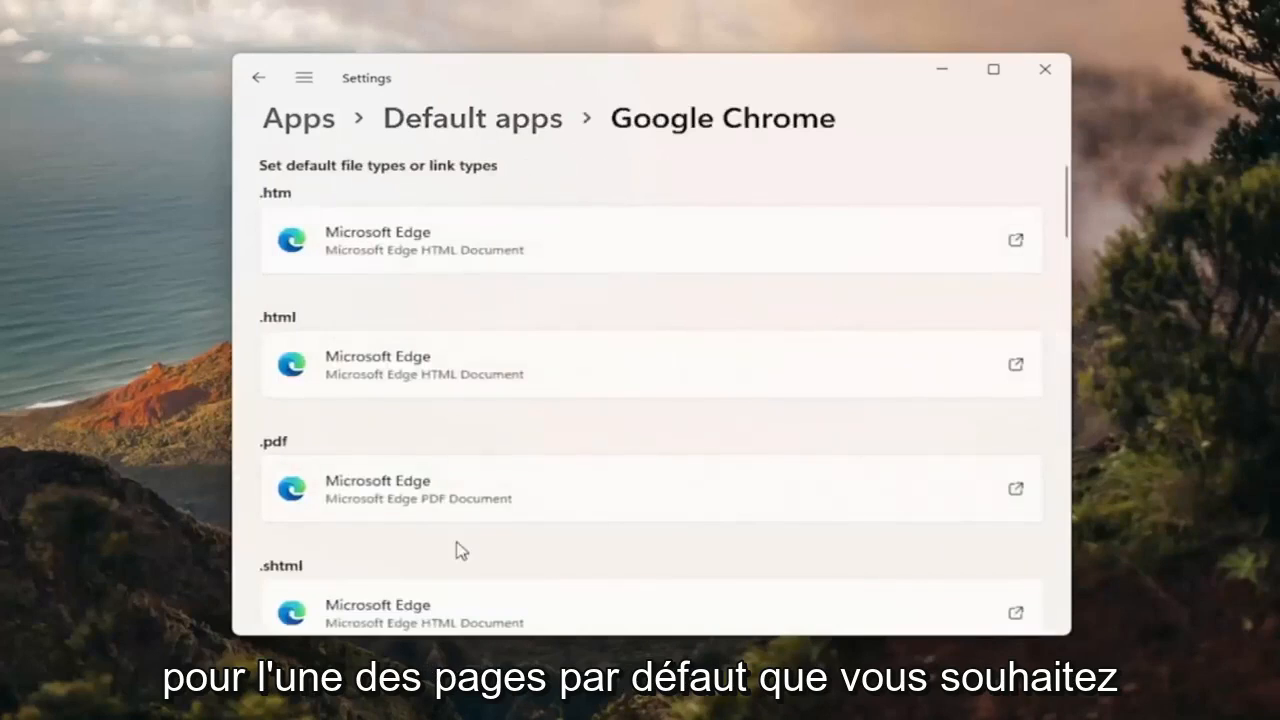
Assign Google Chrome to the .pdf file type, dismissing the Edge 'Switch anyway' prompt.
scroll("down", 3)
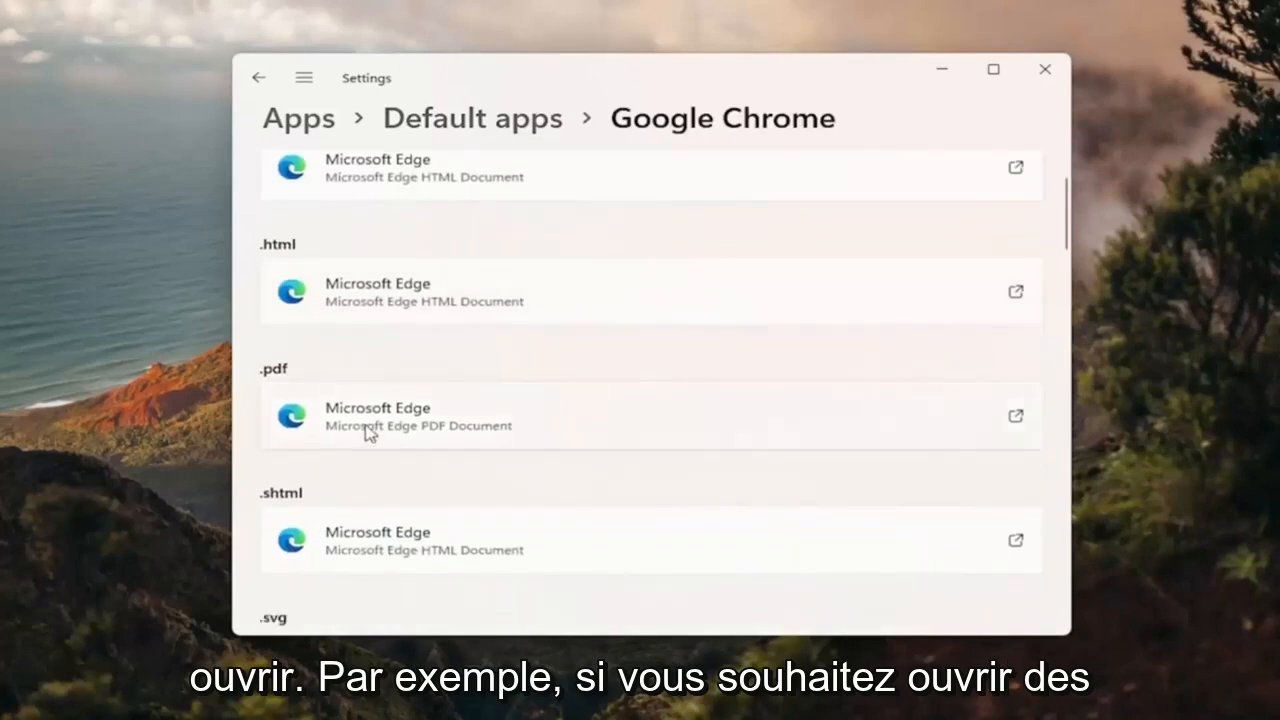
mouse_move(736, 424)
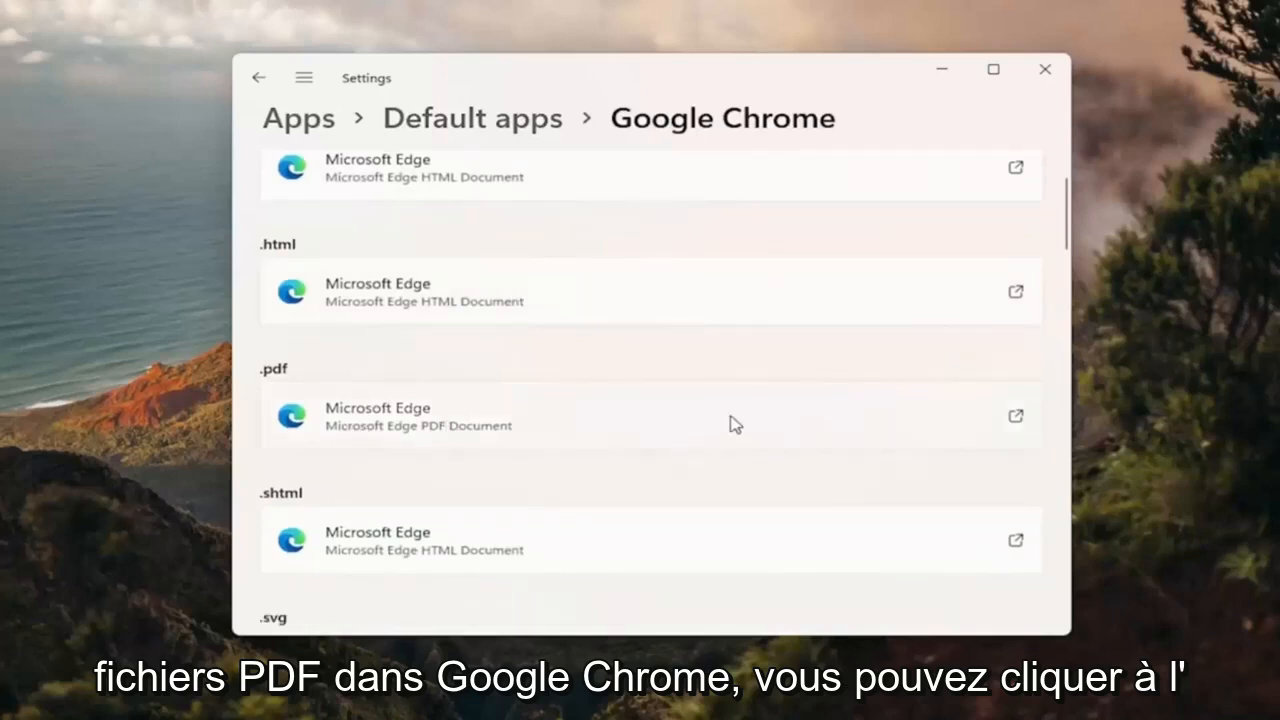
left_click(650, 416)
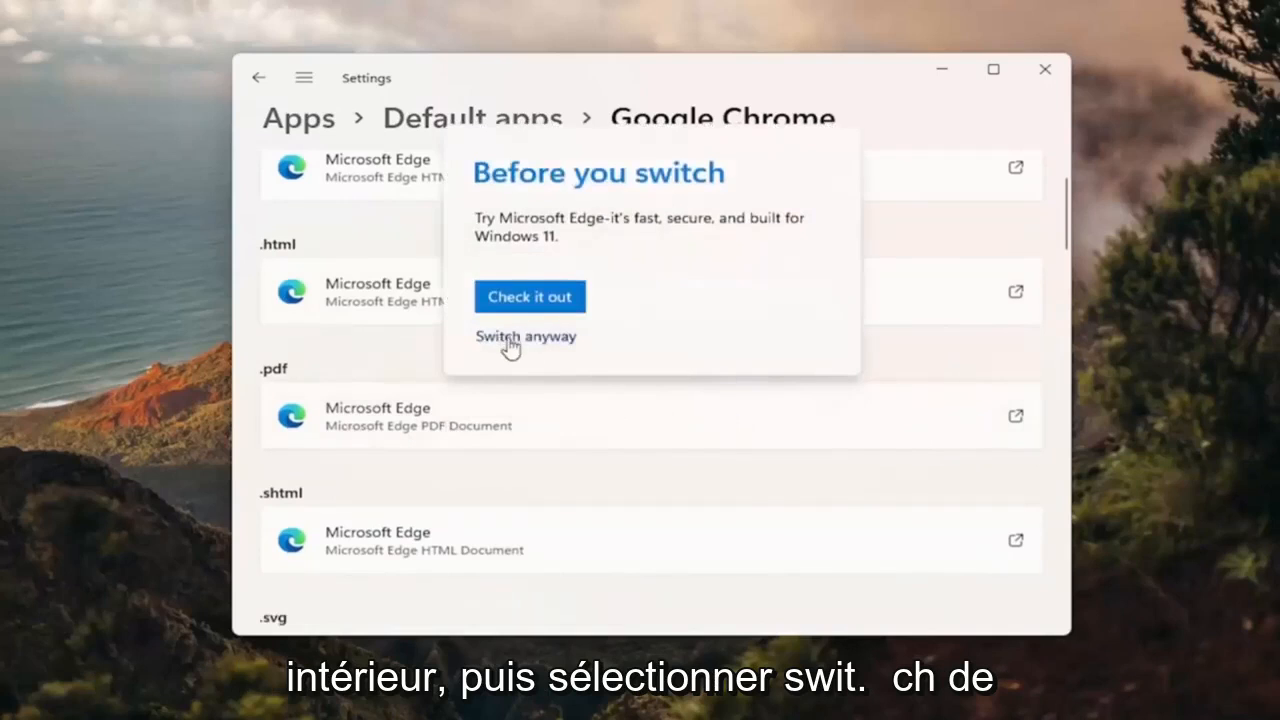
left_click(524, 336)
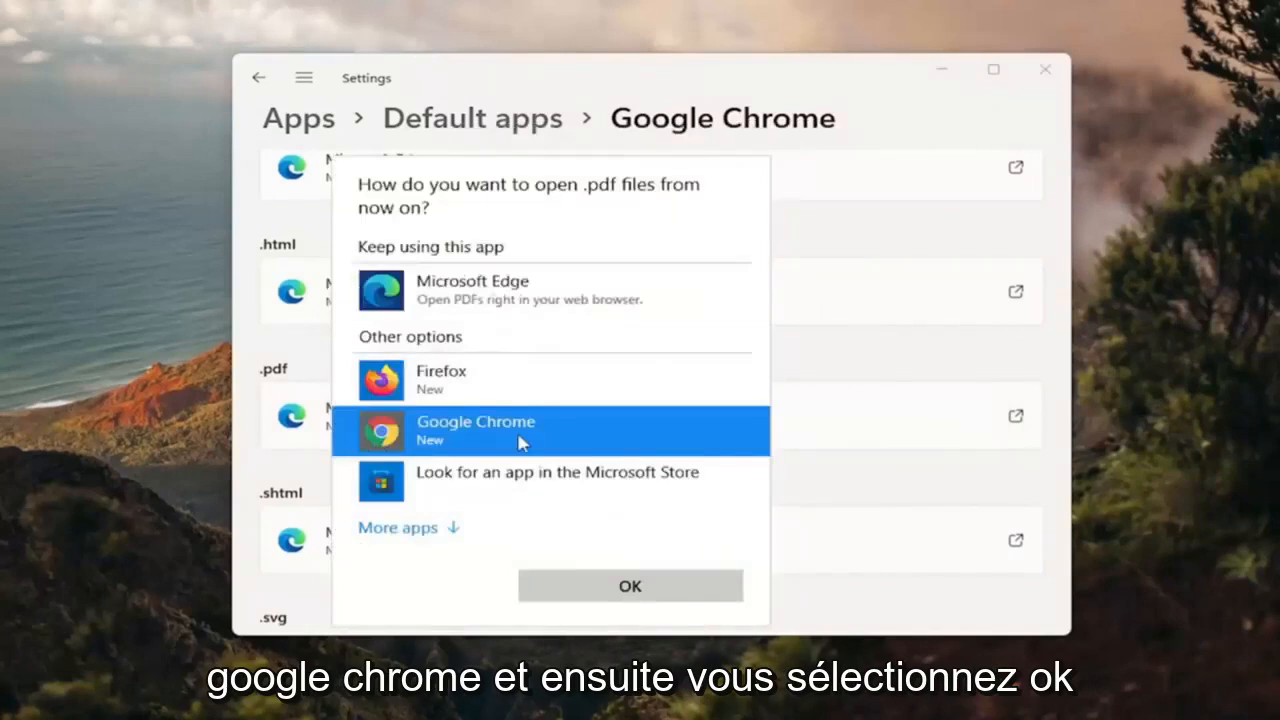
left_click(630, 586)
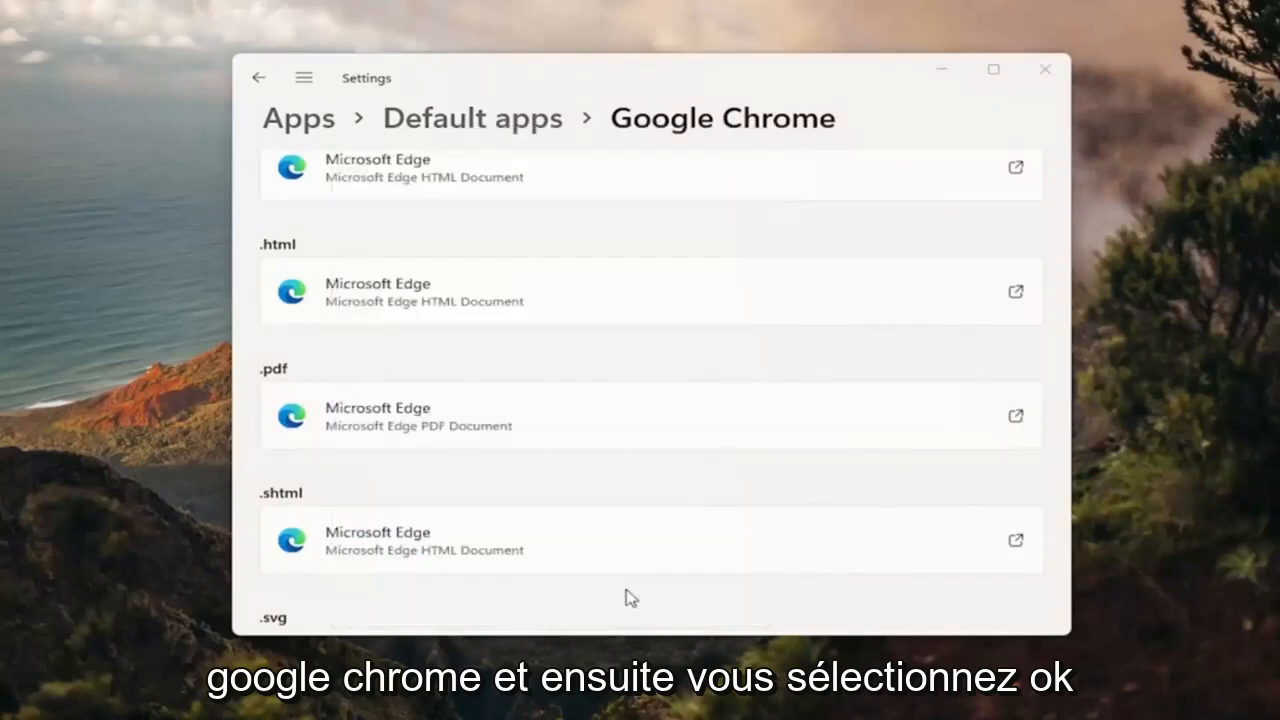
Close the Settings window to return to the desktop.
scroll("down", 3)
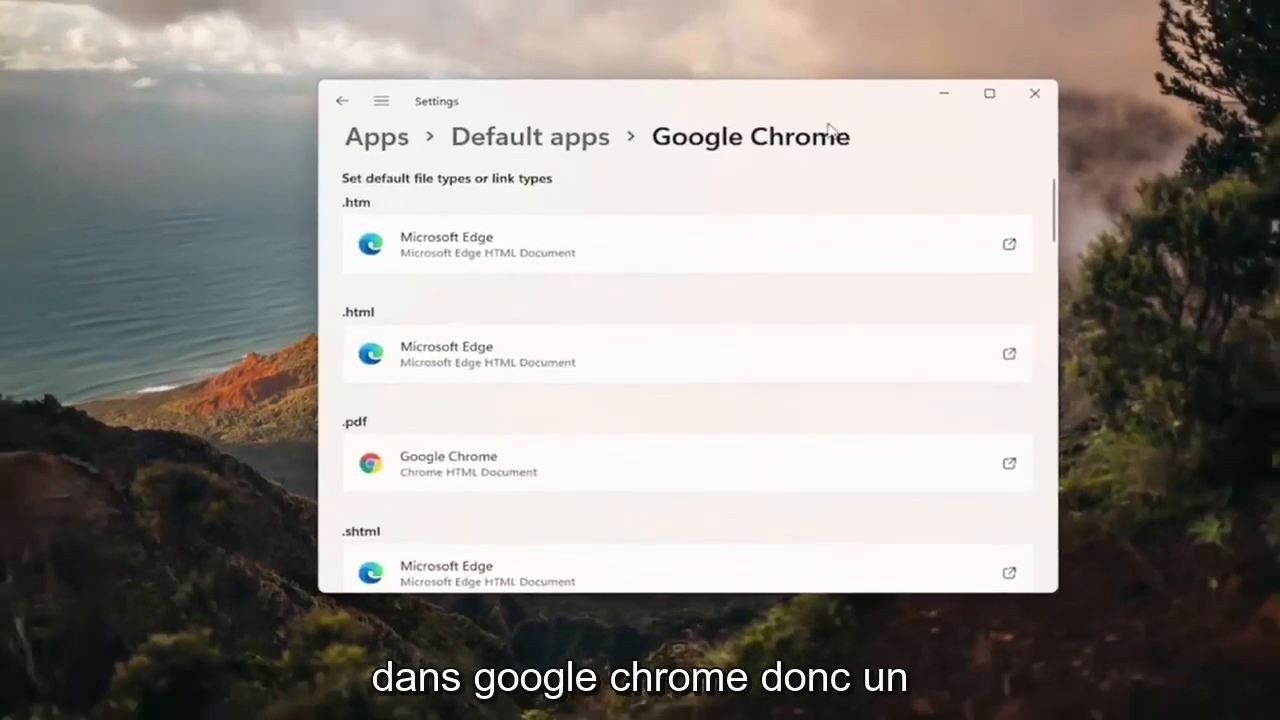
left_click(1036, 94)
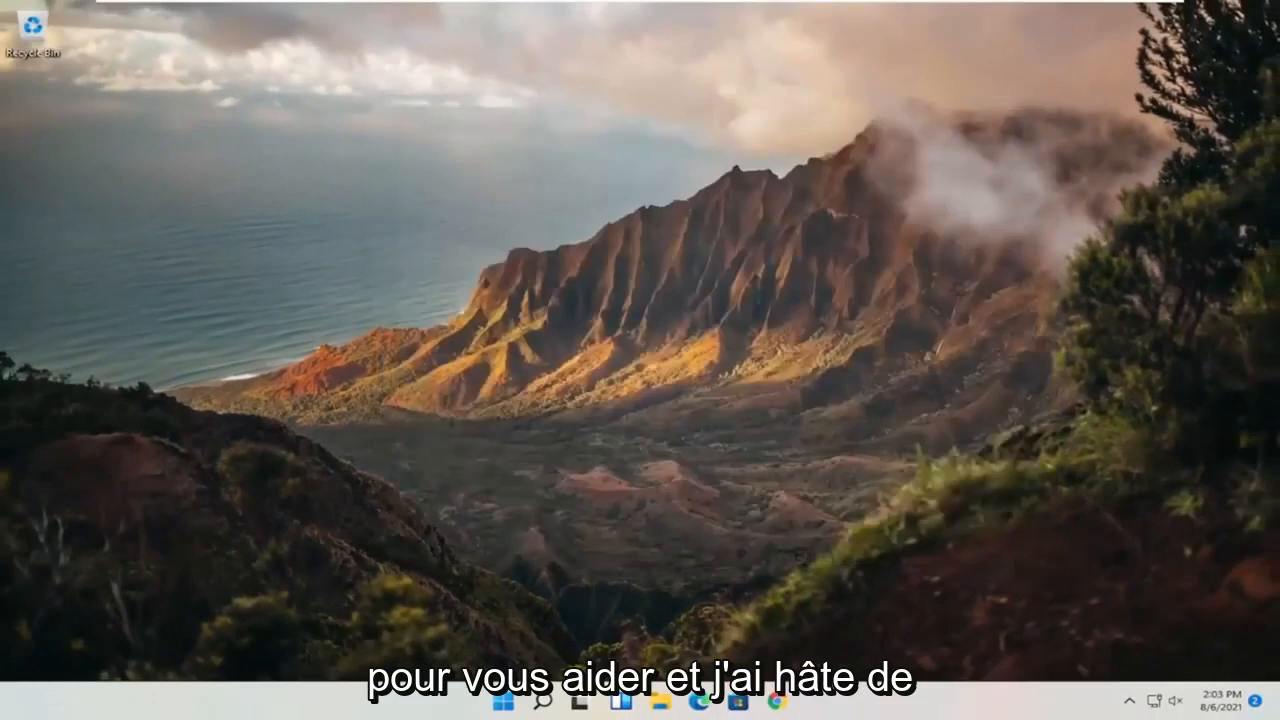